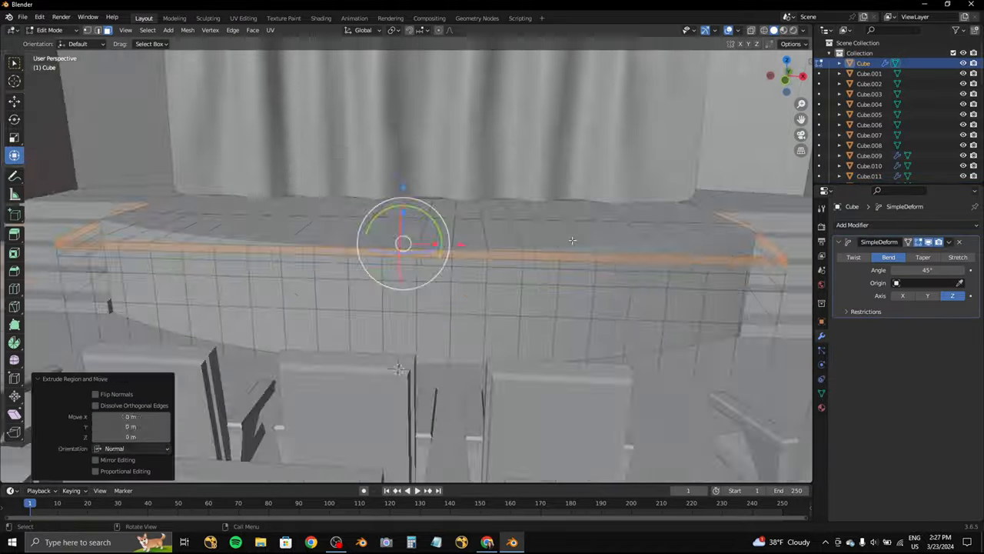
# Extrude the curved rim along the stage's front edge in Edit Mode.
pyautogui.press('Tab')
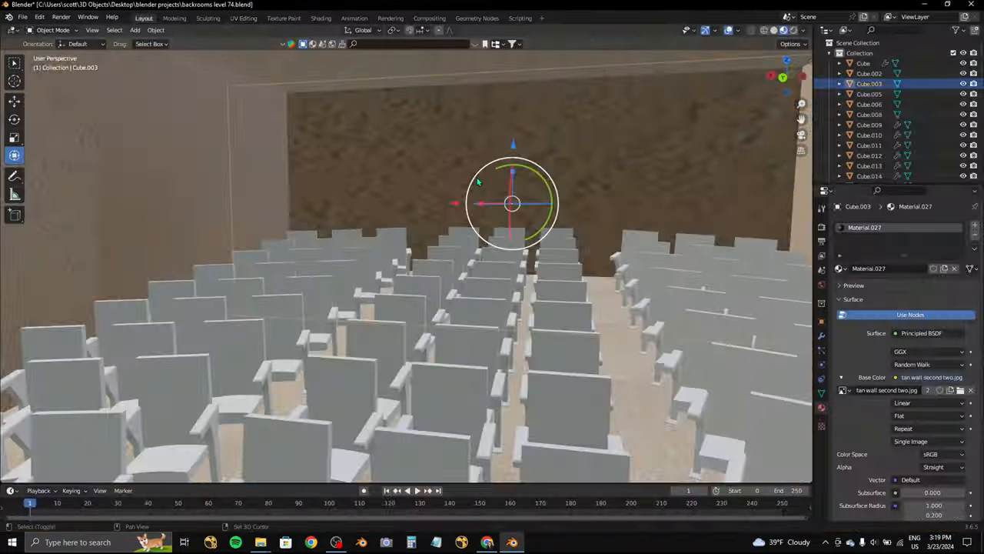
# Assign a second material with the teal steel-door texture to a wall section.
pyautogui.press('Tab')
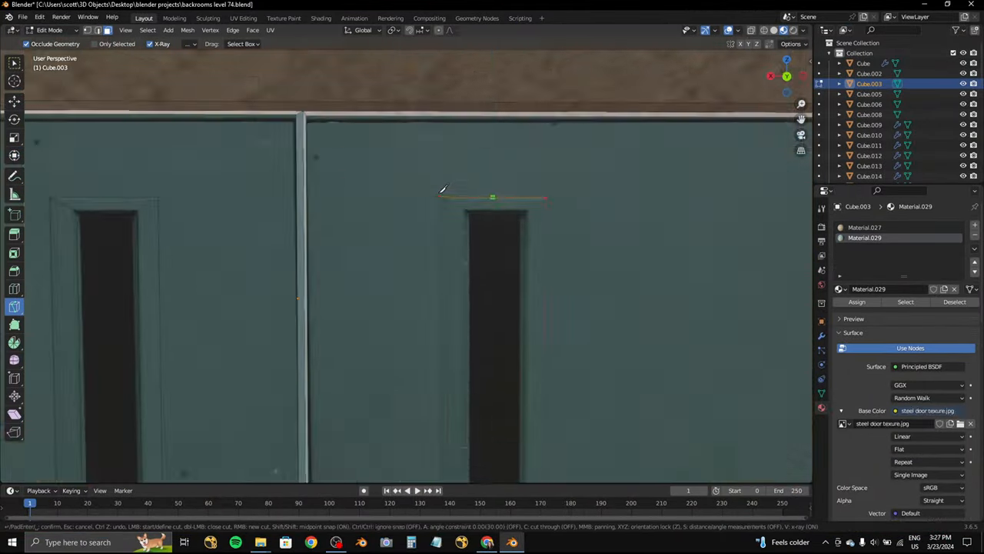